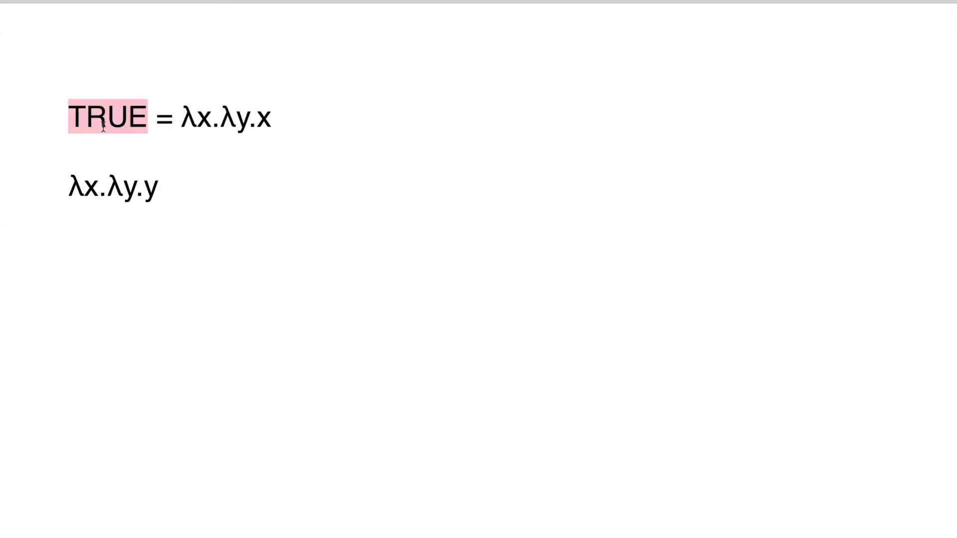
Label the second expression 'FALSE =' and start a 'function(' line beneath TRUE
left_click(273, 117)
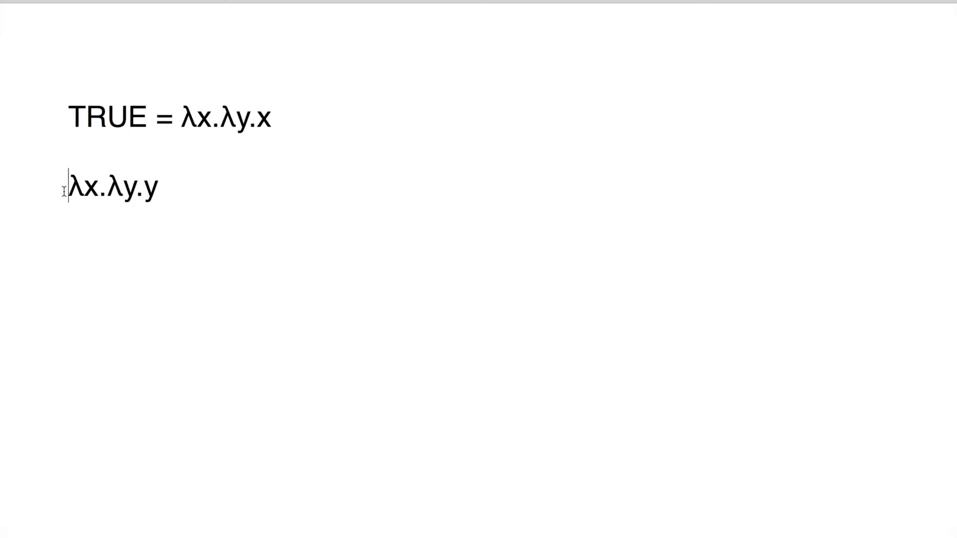
type("FALSE =")
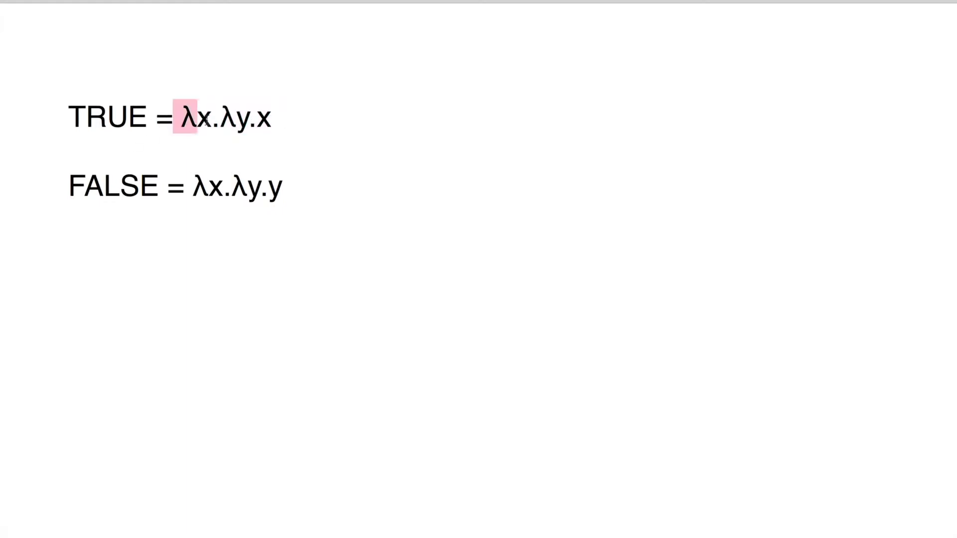
type("function(")
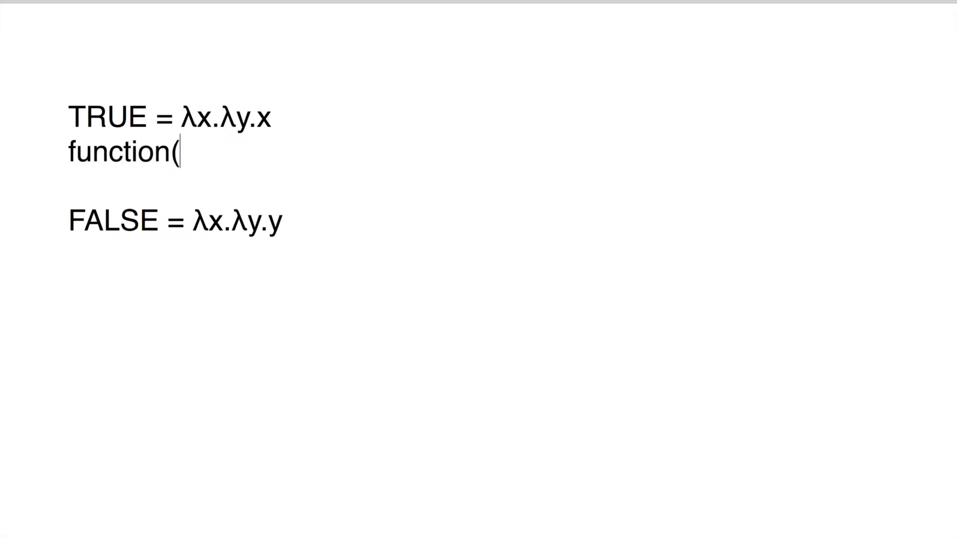
Complete TRUE as function(x, y) { return x; } and add FALSE as function(x, y) { return y; }
type("x, y")
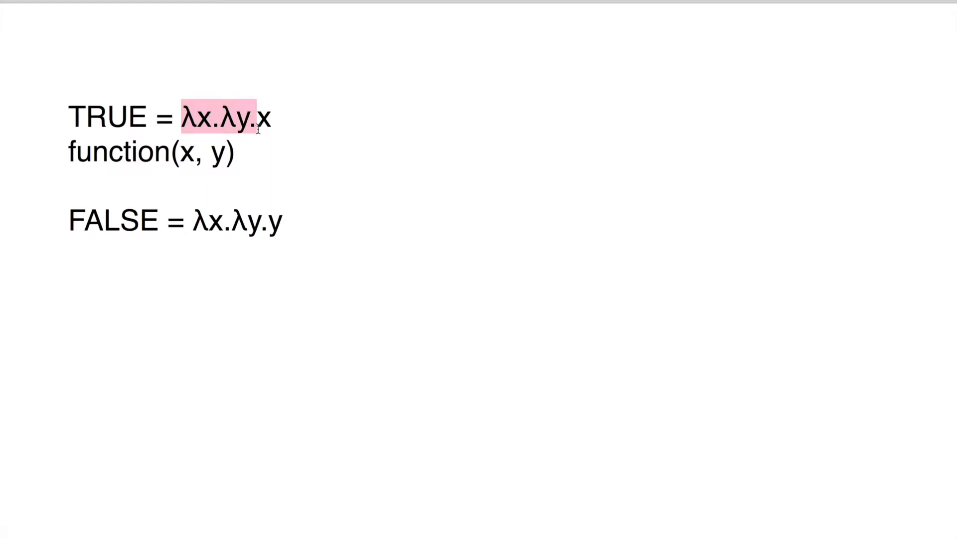
type("{ return")
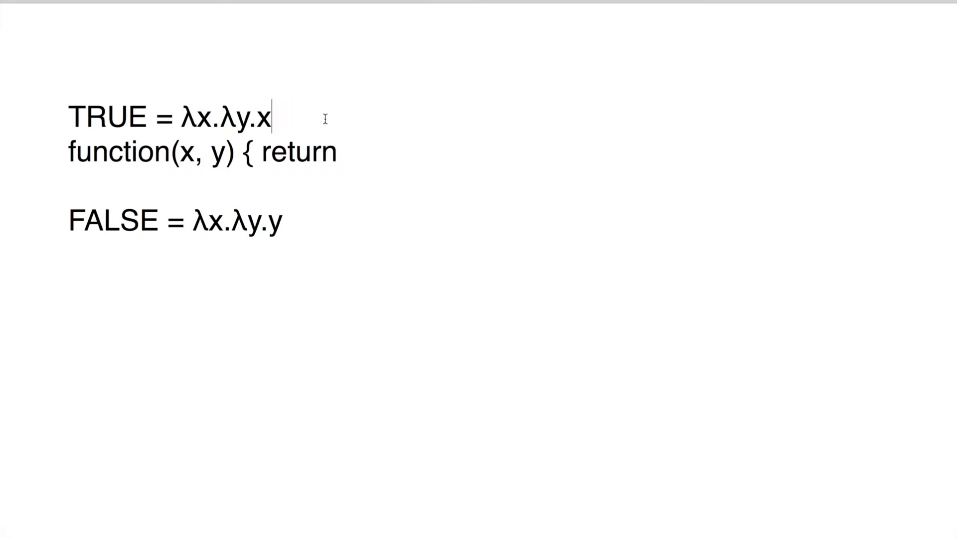
mouse_move(386, 165)
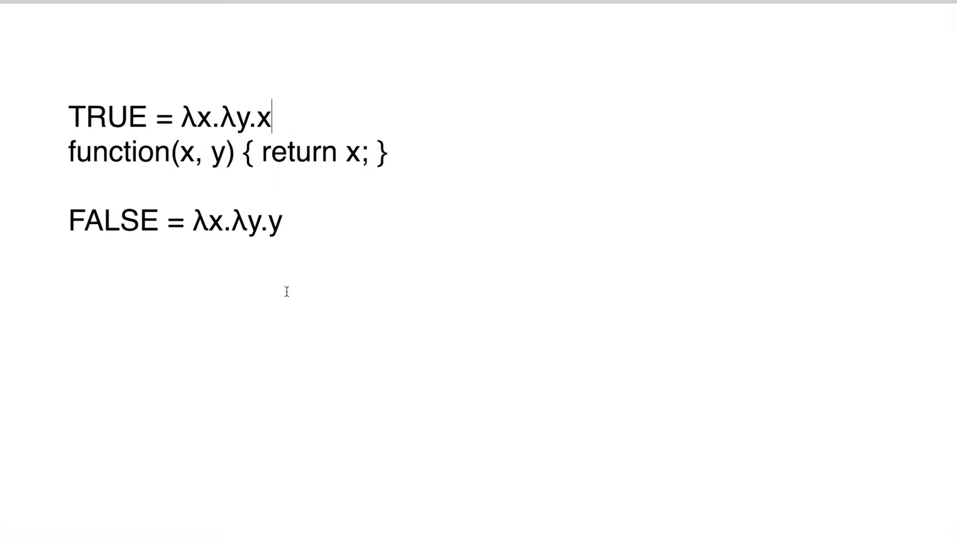
type("function(x, y) { return y; }")
type("NOT")
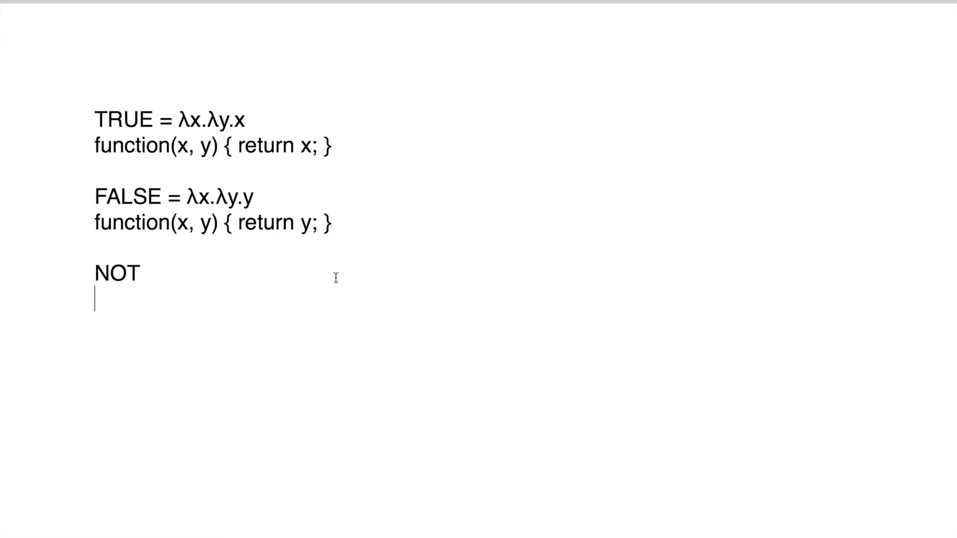
mouse_move(362, 179)
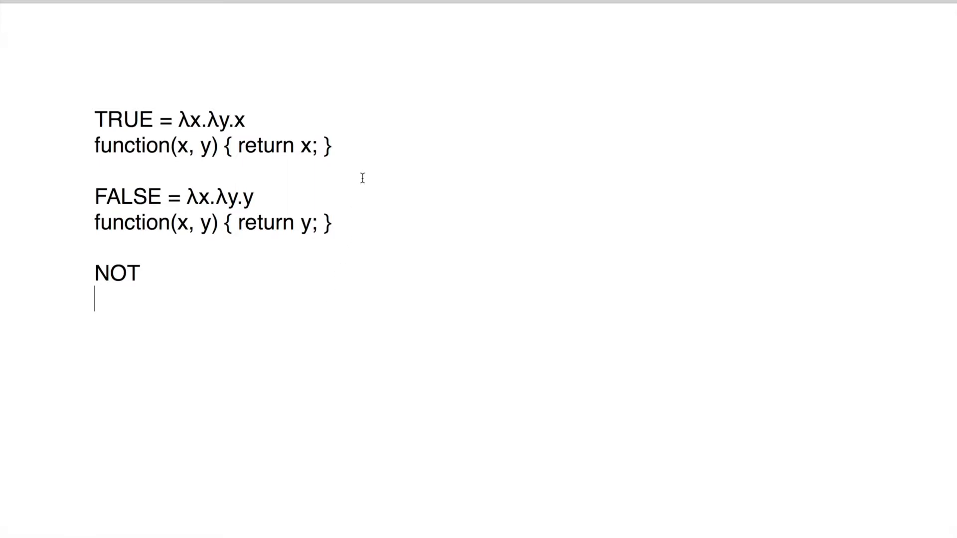
Begin the NOT expression under its heading with λf
type("λ")
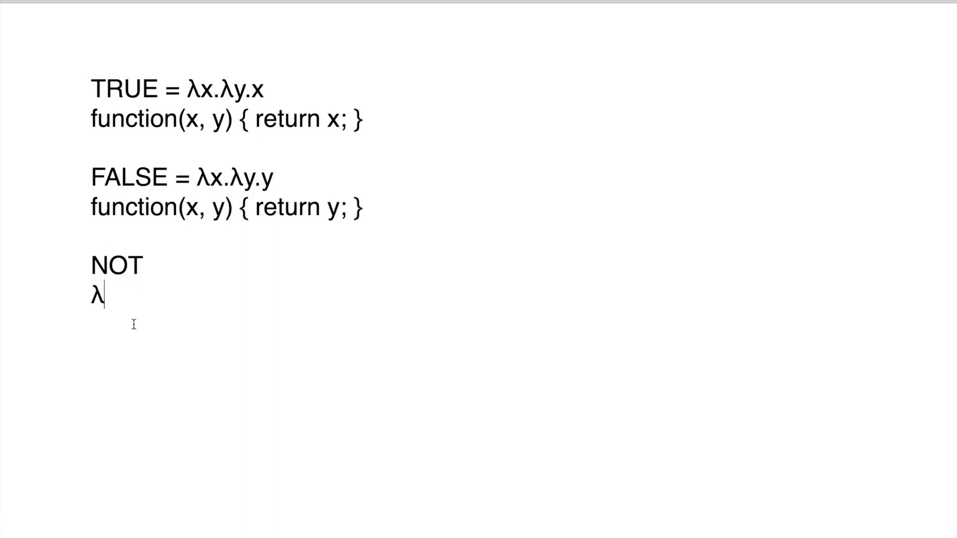
type("f.")
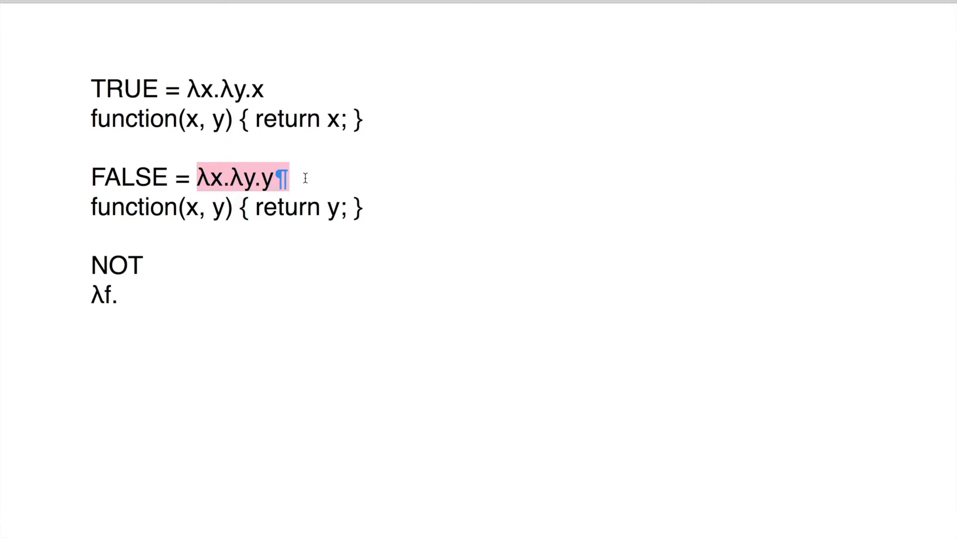
mouse_move(293, 190)
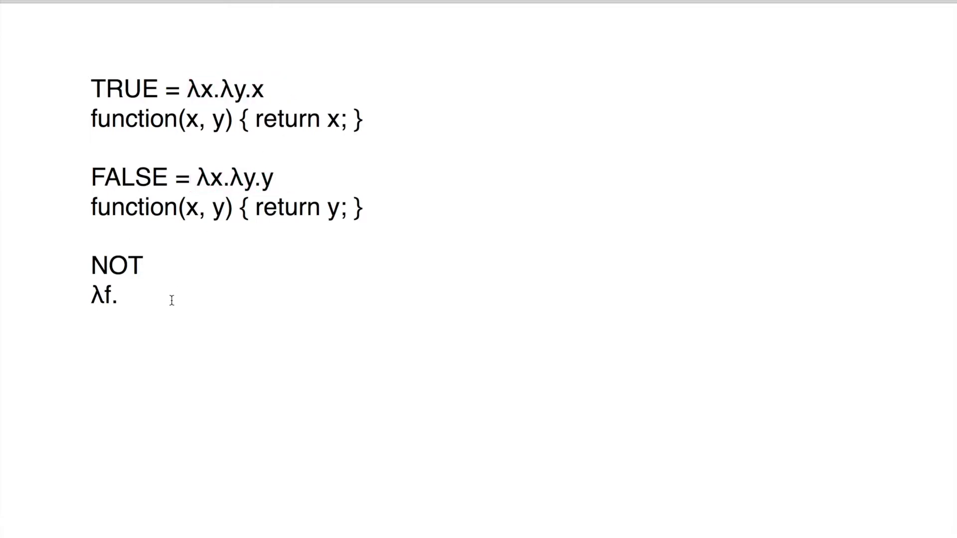
left_click(119, 297)
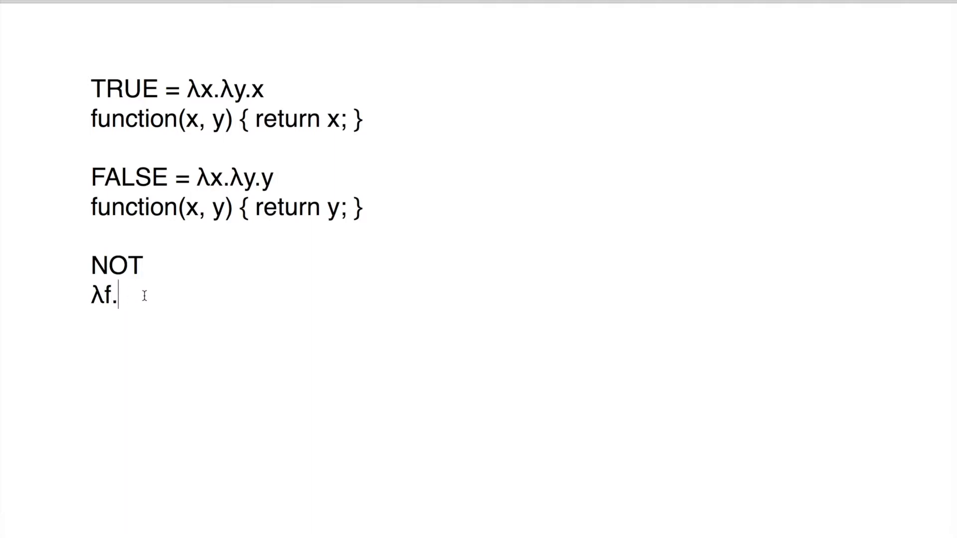
Finish NOT as λf. f (λx.λy.y λx.λy.x)
type("f ()")
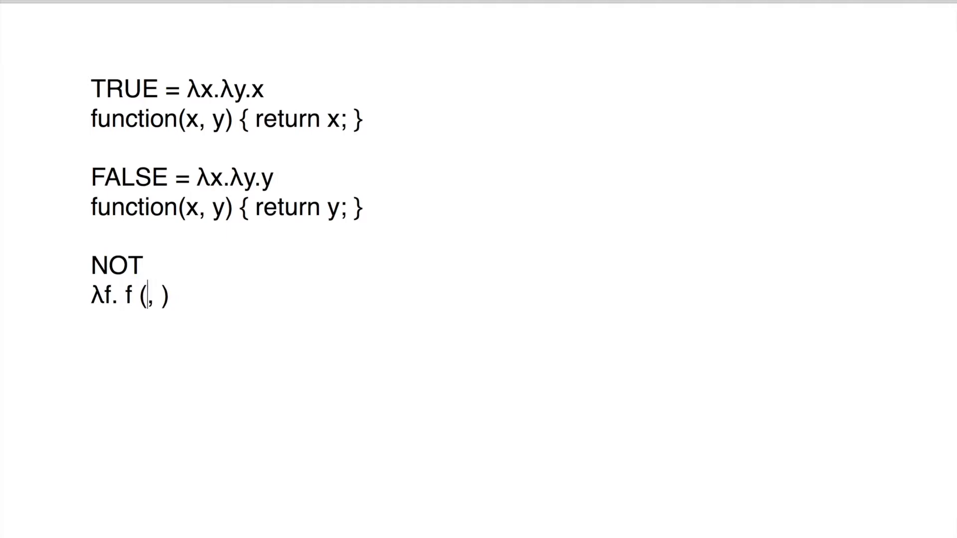
double_click(127, 297)
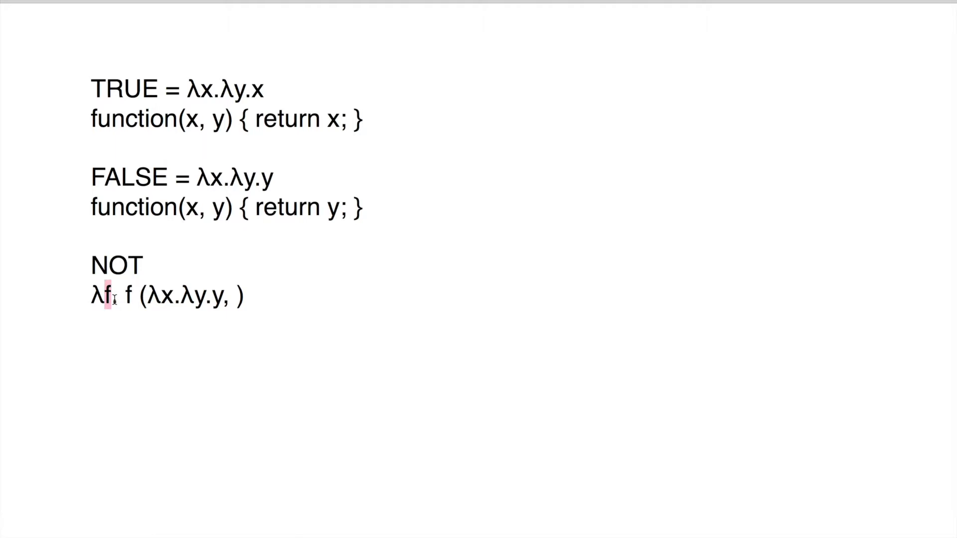
type(".")
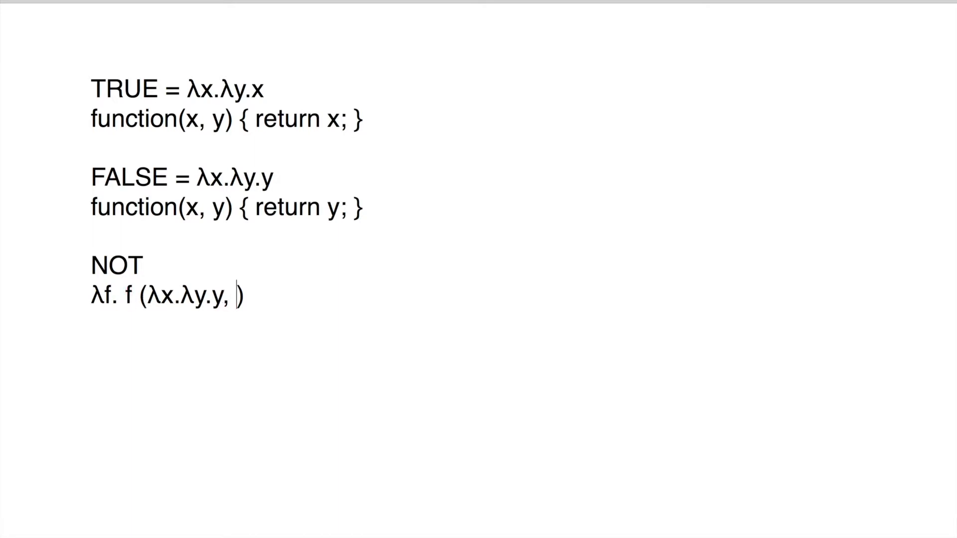
type("λx.λy.x)")
type("^False   ^True")
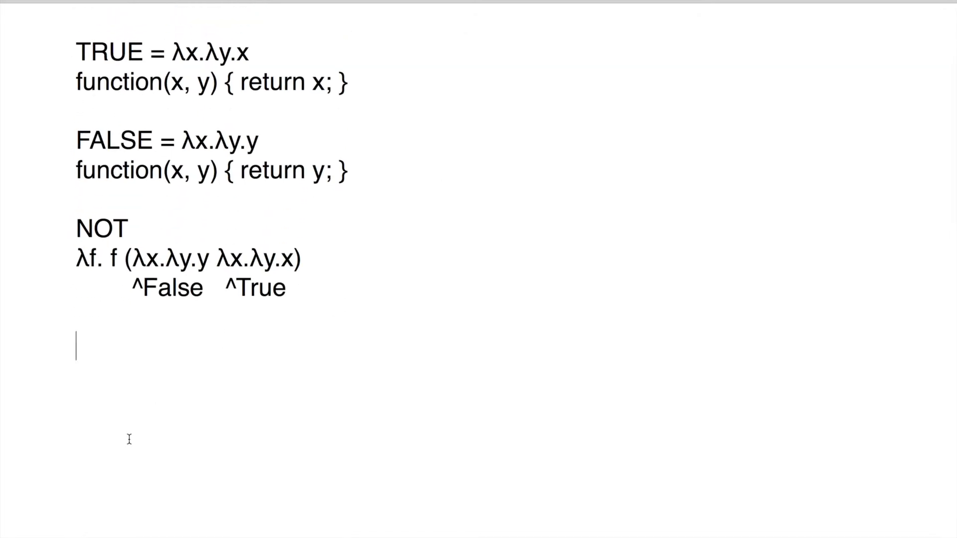
Add an AND heading and begin its expression as λf.λg
type("AND")
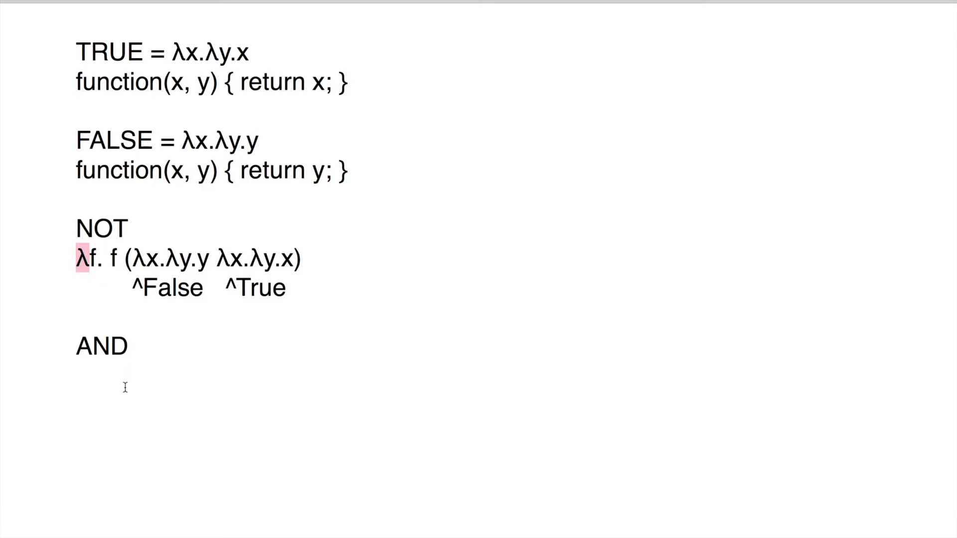
type("λ")
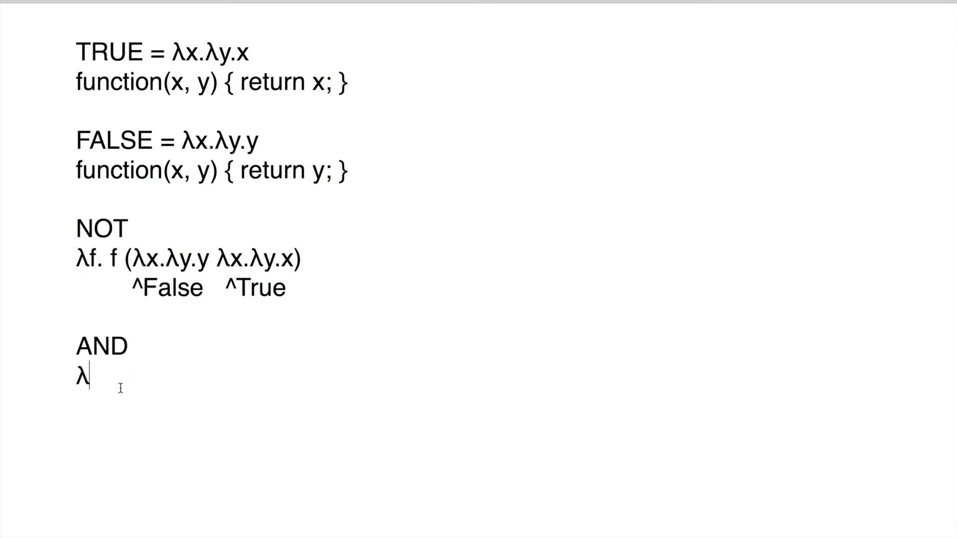
type("f.λg.")
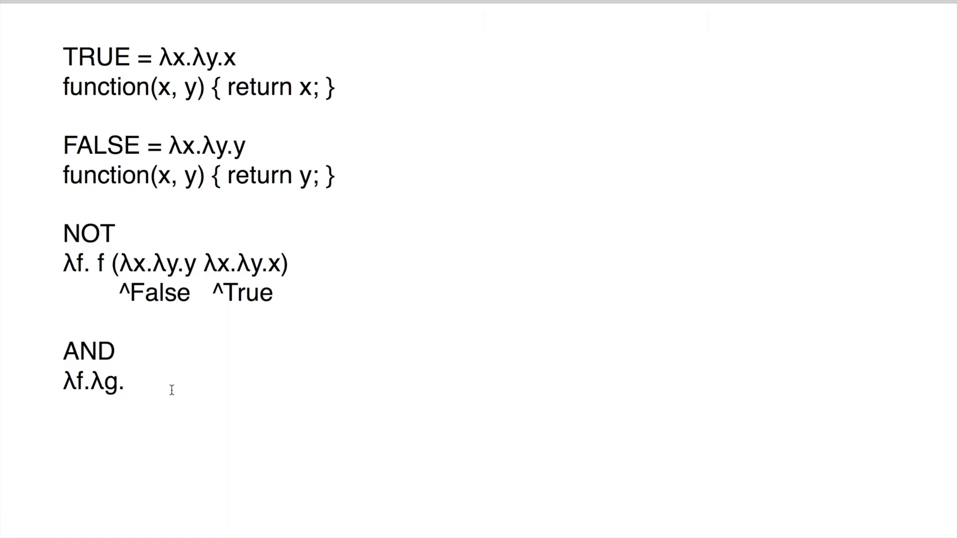
type("f (g λx.λy.y)")
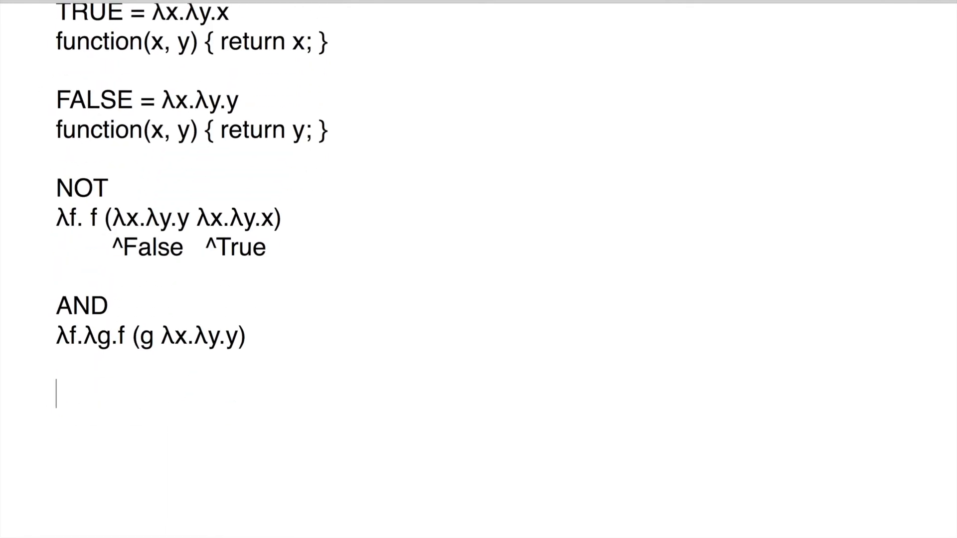
Add an OR heading and begin its expression as λf.λg. on the next line
type("OR")
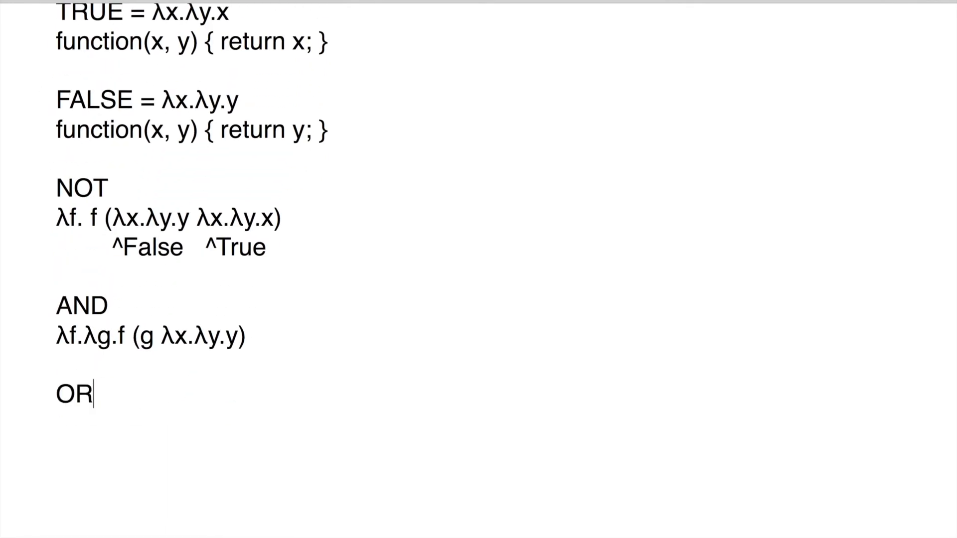
key("enter")
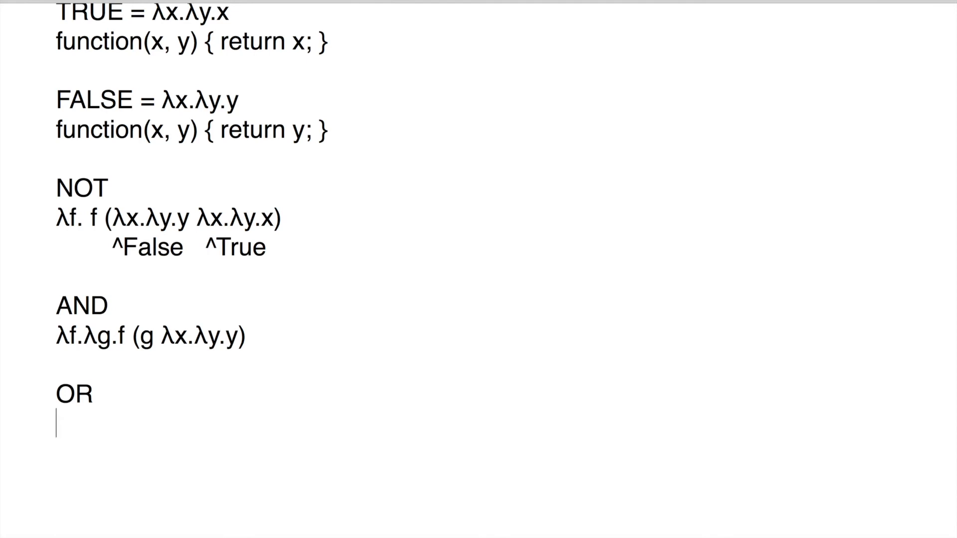
mouse_move(114, 482)
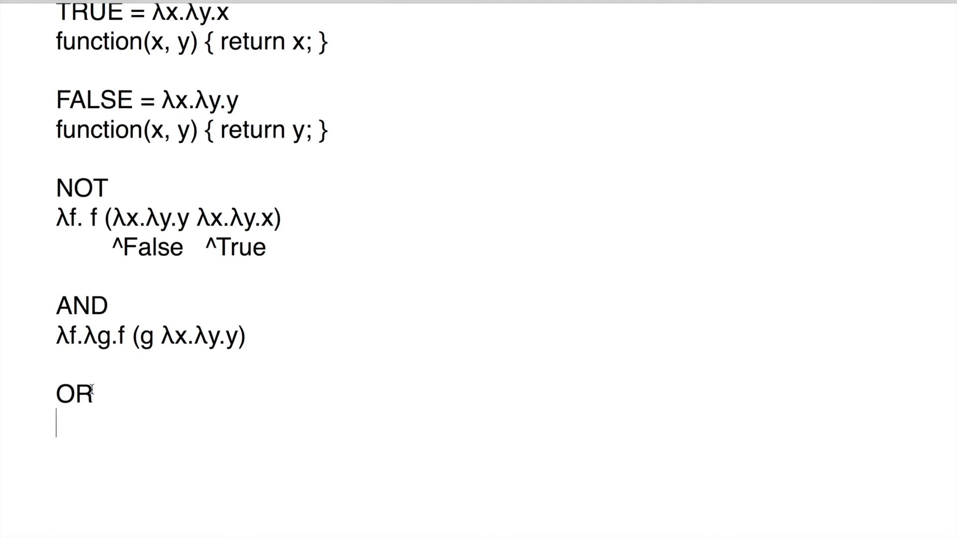
scroll("down", 3)
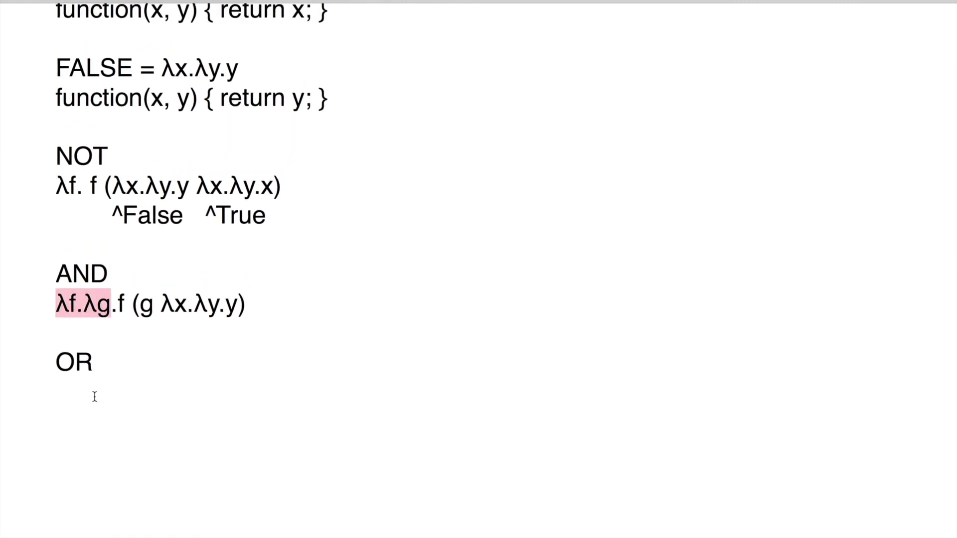
type("λf.λg.")
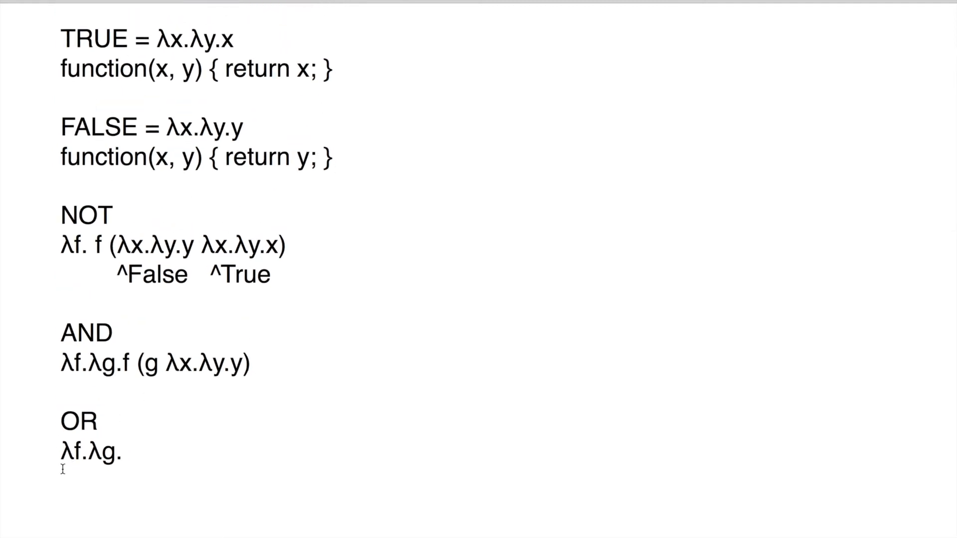
Complete OR as λf.λg.f (λx.λy.x g) and select the NOT, AND and OR definitions
type("f (λx.λy.x g)")
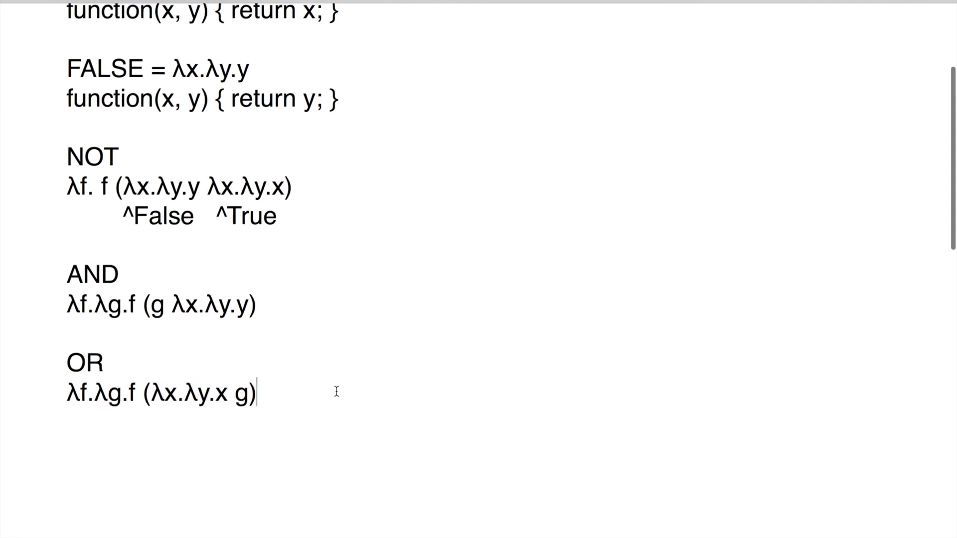
scroll("up", 3)
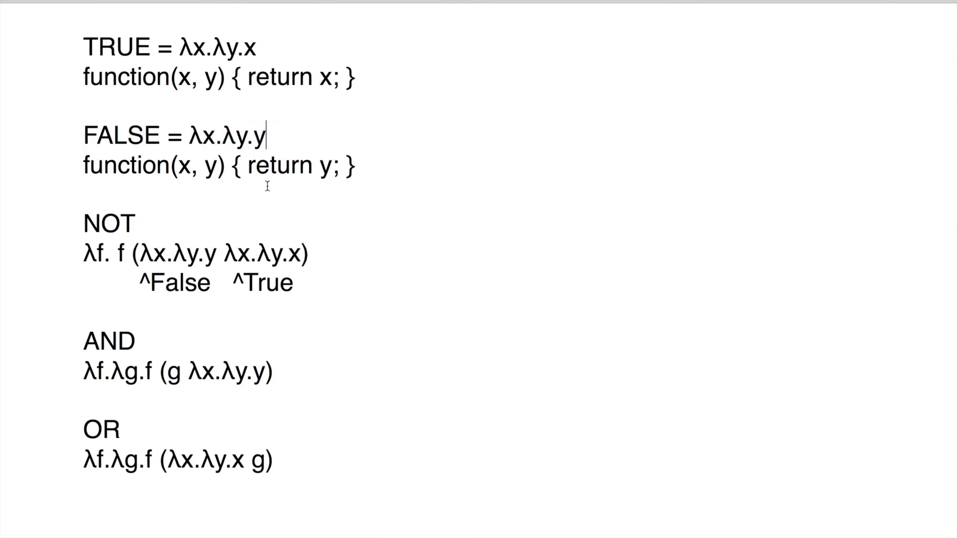
left_click_drag(84, 221, 190, 370)
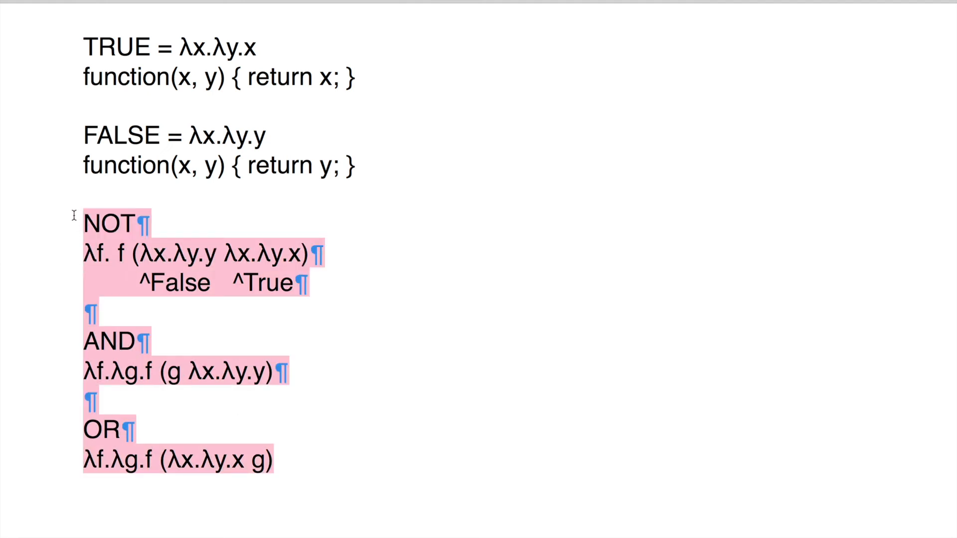
Scroll down to view the selected NOT, AND and OR block
scroll("down", 3)
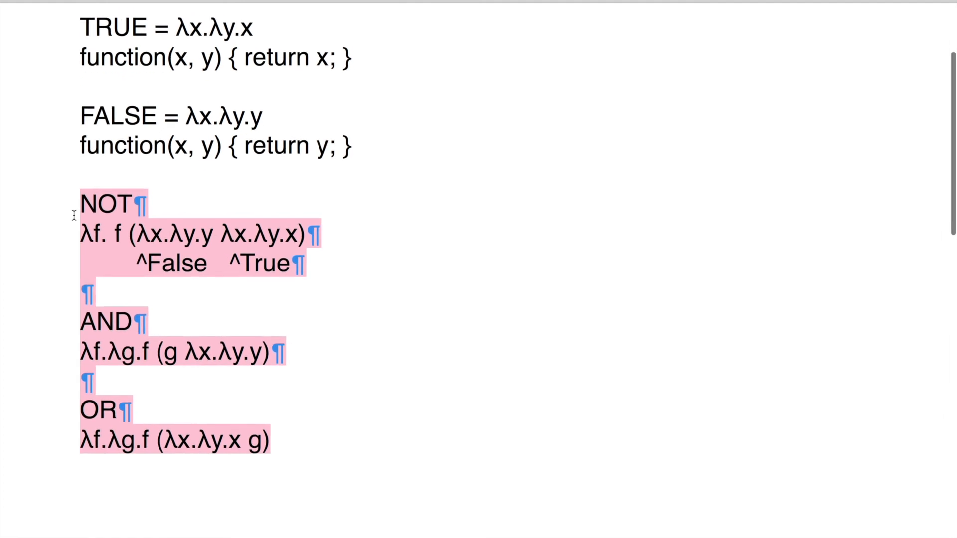